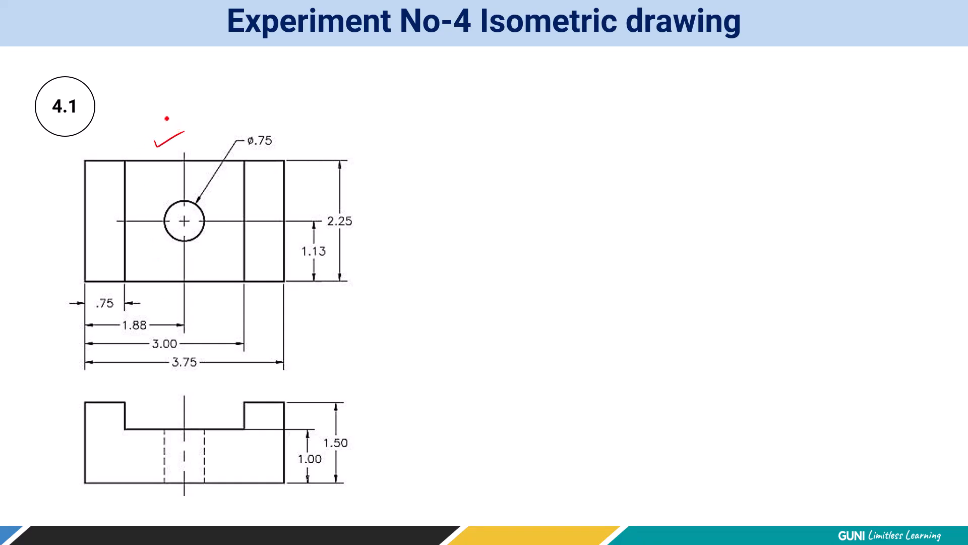
# Step: Sketch a red isometric box over the slide and circle the 3.75, 2.25, 1.50 dimensions
pyautogui.moveTo(562, 284); pyautogui.dragTo(682, 128)
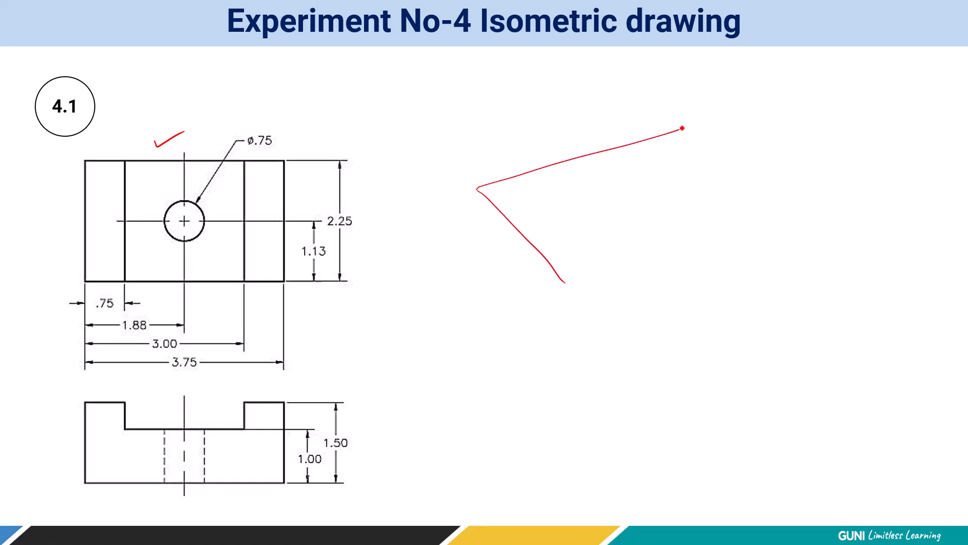
pyautogui.moveTo(683, 128); pyautogui.dragTo(501, 347)
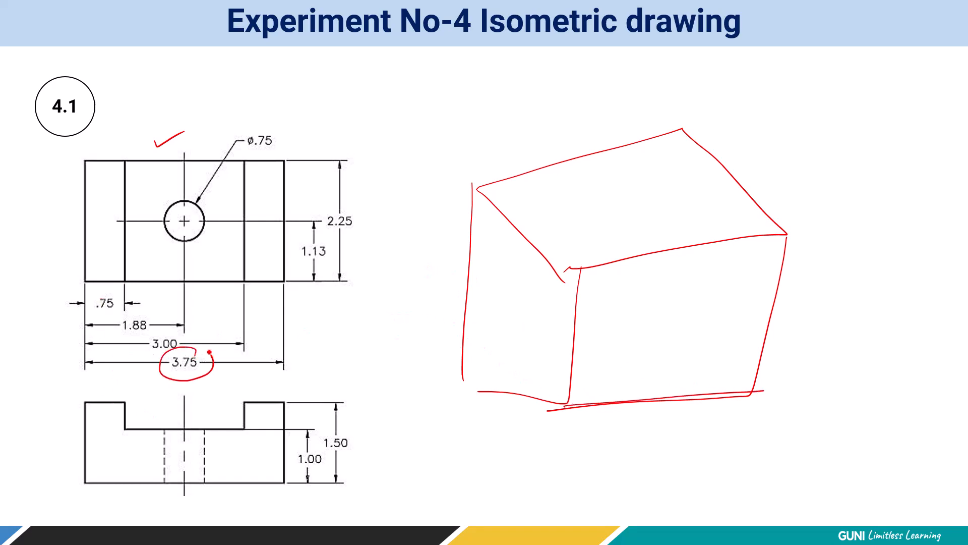
pyautogui.moveTo(572, 266); pyautogui.dragTo(572, 374)
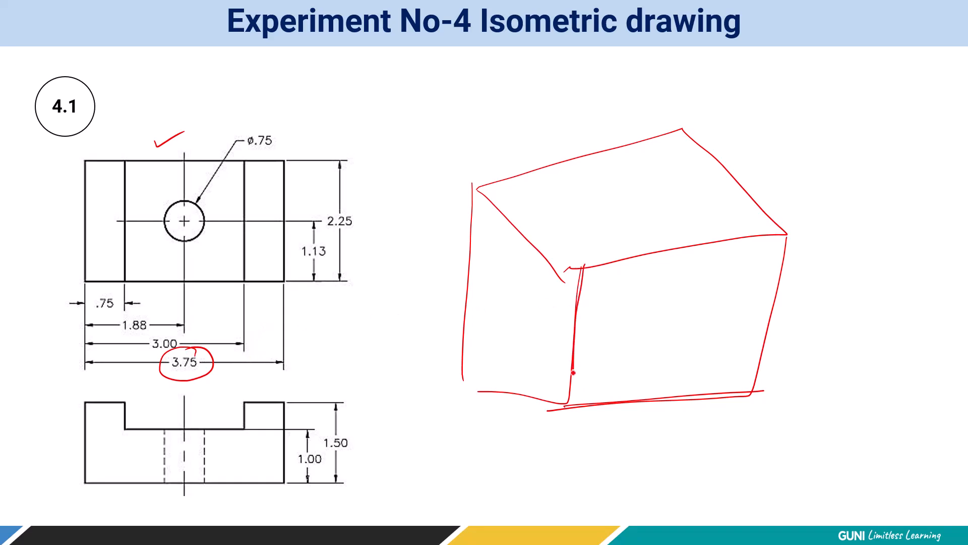
pyautogui.moveTo(347, 395); pyautogui.dragTo(346, 495)
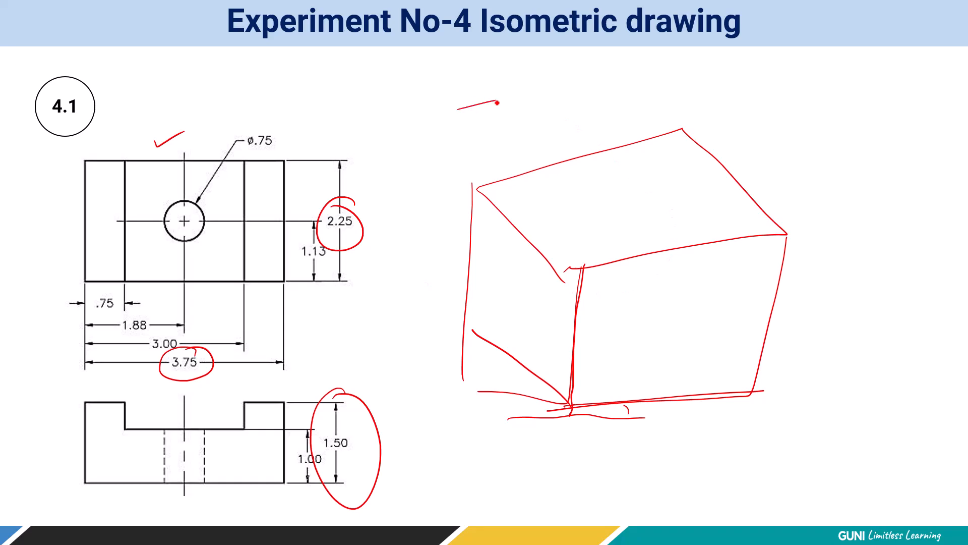
pyautogui.moveTo(470, 108); pyautogui.dragTo(513, 89)
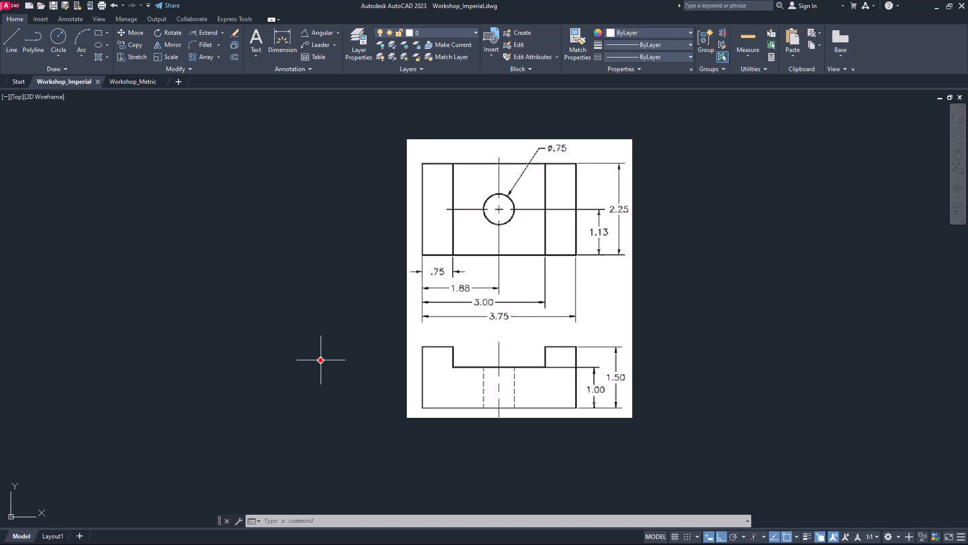
pyautogui.moveTo(286, 327)
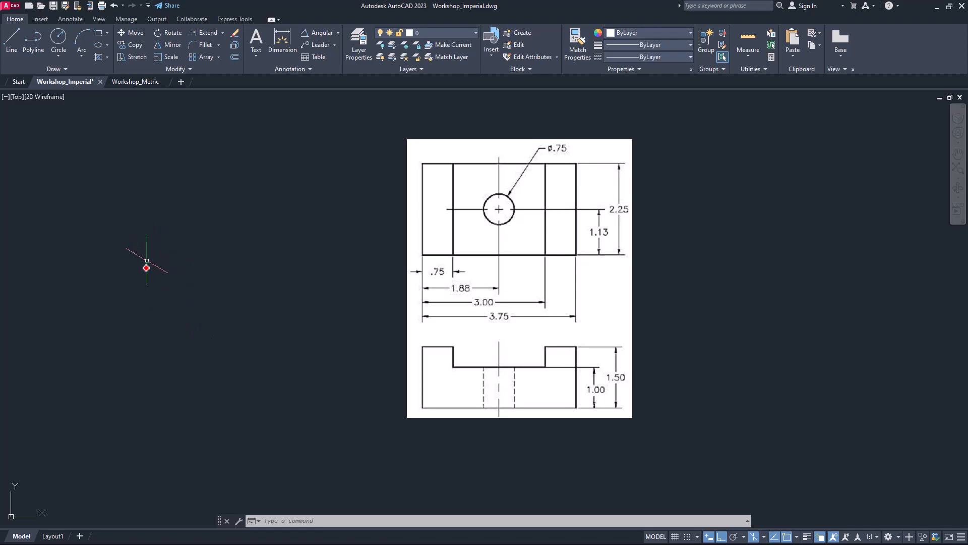
pyautogui.moveTo(157, 332)
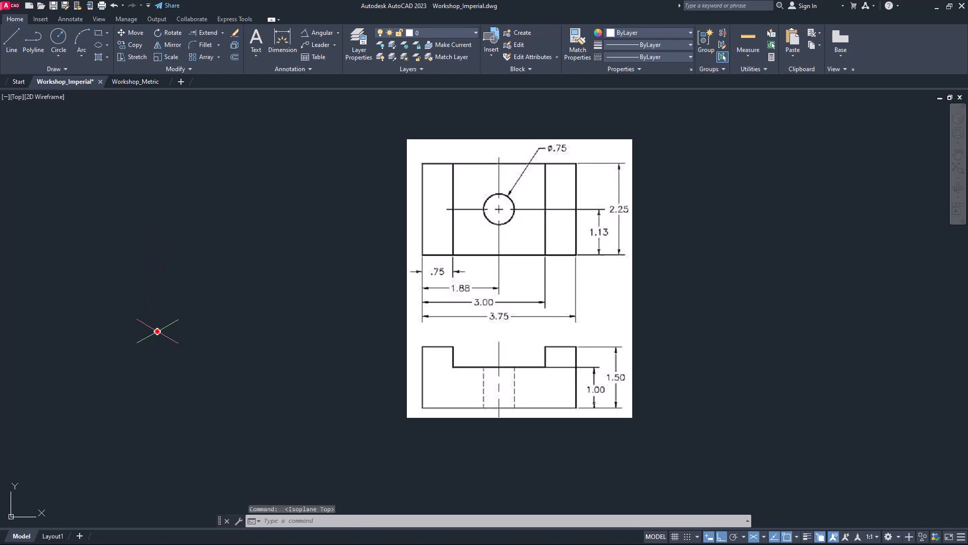
pyautogui.moveTo(304, 497)
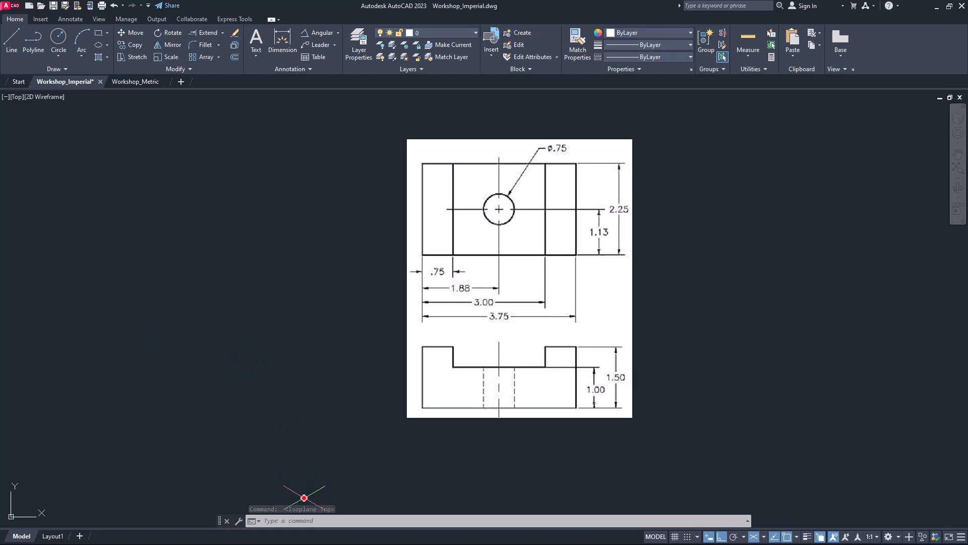
pyautogui.moveTo(260, 415)
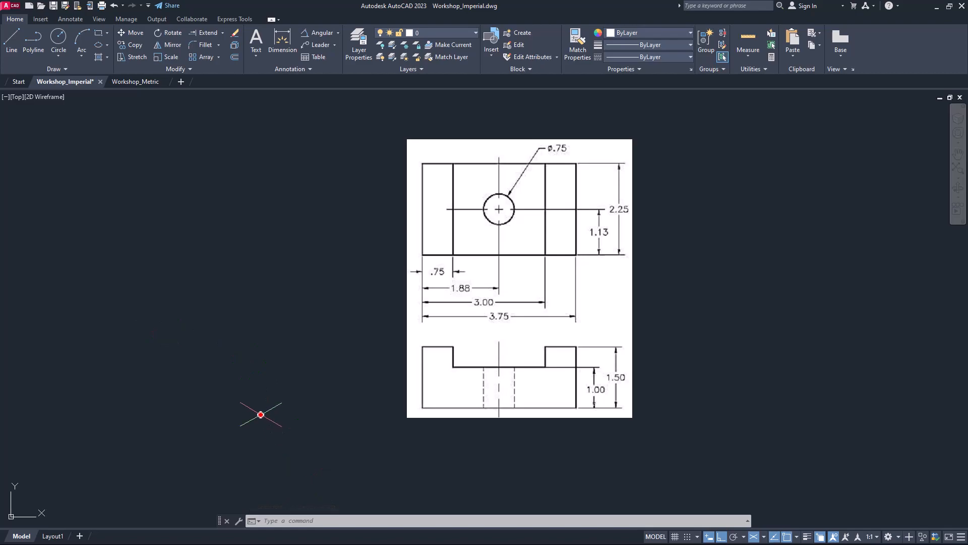
pyautogui.moveTo(242, 391)
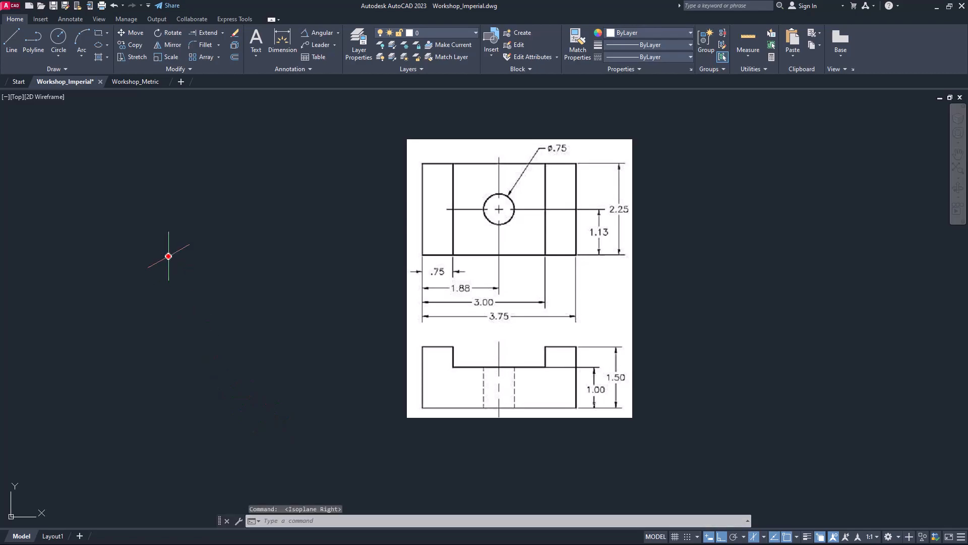
pyautogui.moveTo(217, 325)
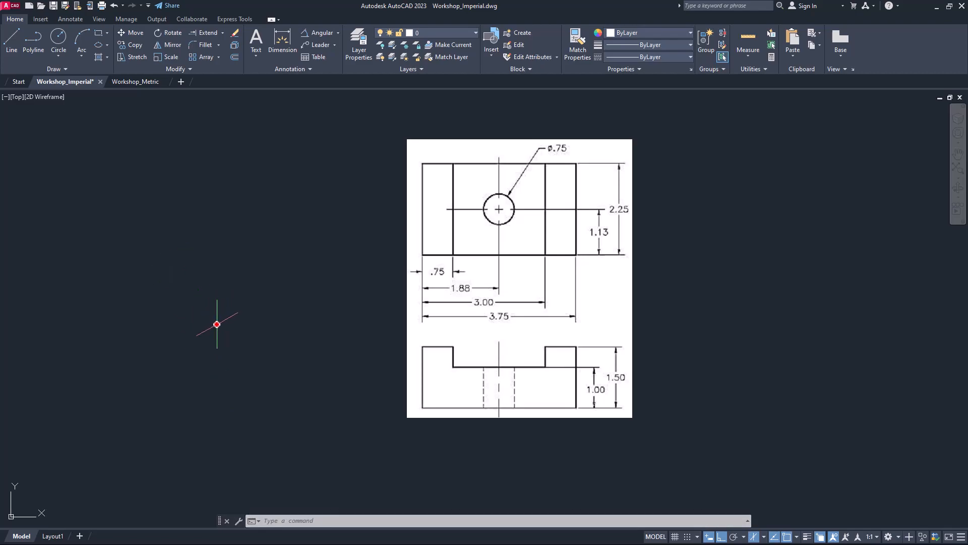
pyautogui.press('f5')
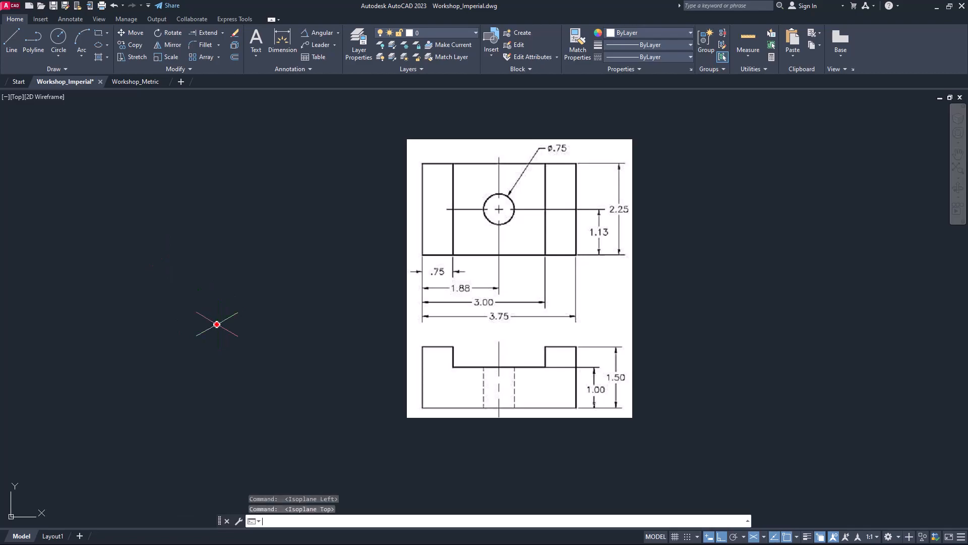
pyautogui.press('f5')
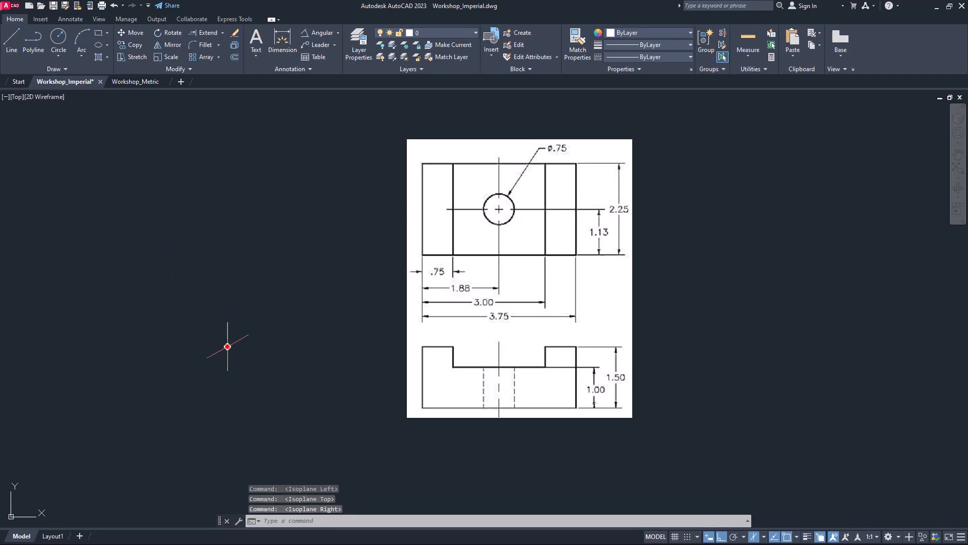
pyautogui.moveTo(205, 379)
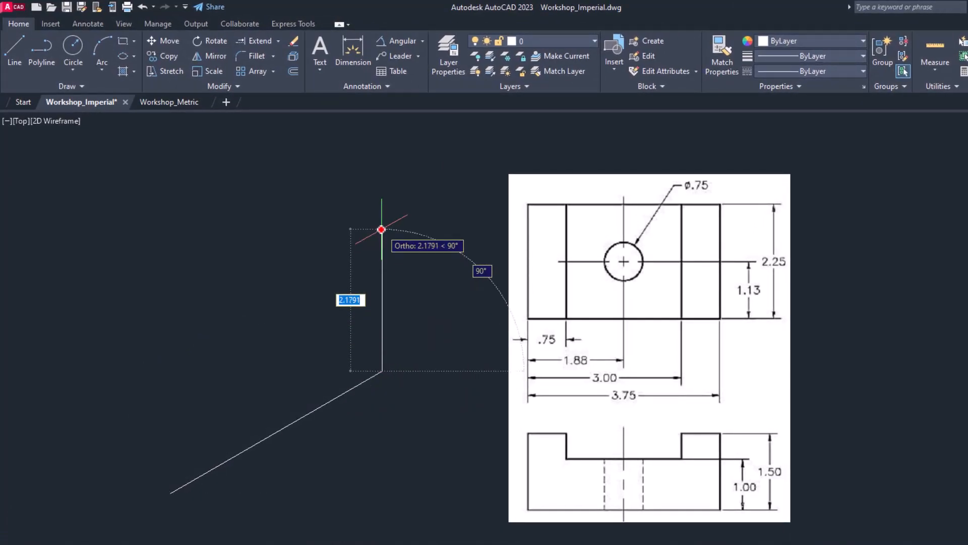
# Step: Draw the isometric box outline with lines, finishing the 1.5 height edge
pyautogui.write('1.5')
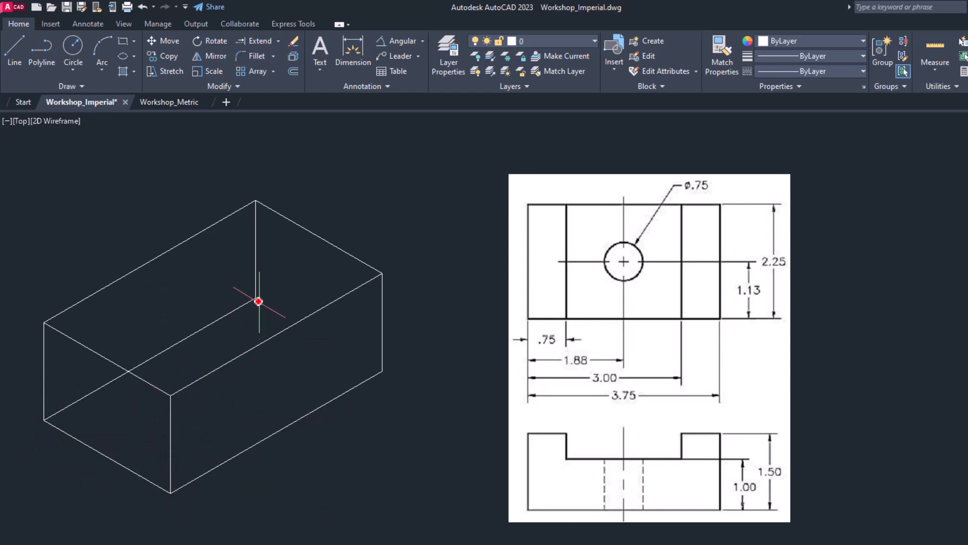
pyautogui.click(383, 371)
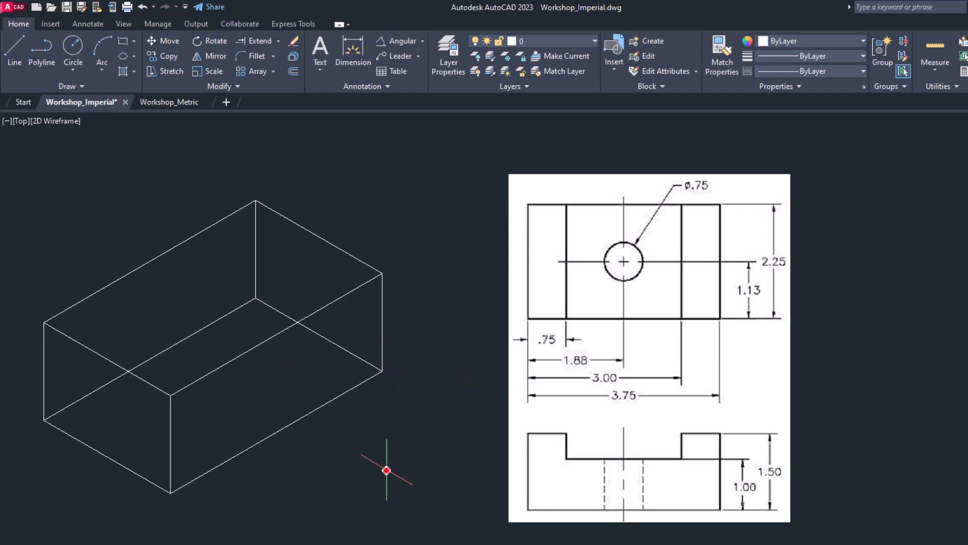
pyautogui.moveTo(397, 459)
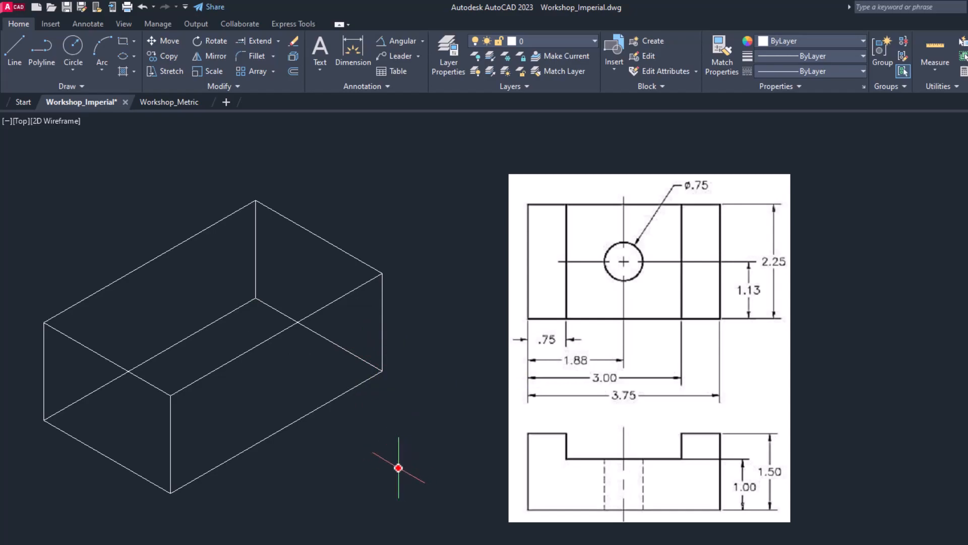
pyautogui.moveTo(344, 296)
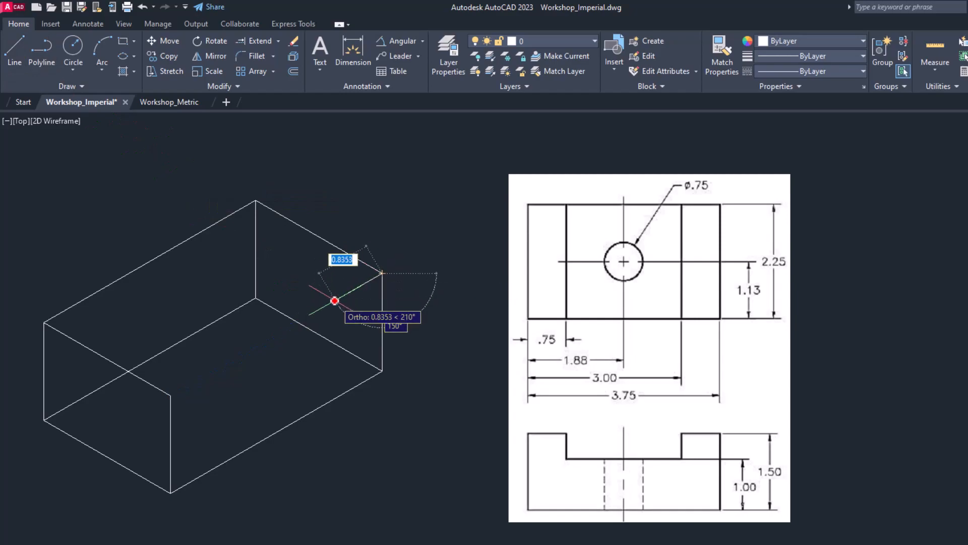
# Step: Draw the slot's stepped edge at a 0.75 distance into the block's top
pyautogui.write('0.75')
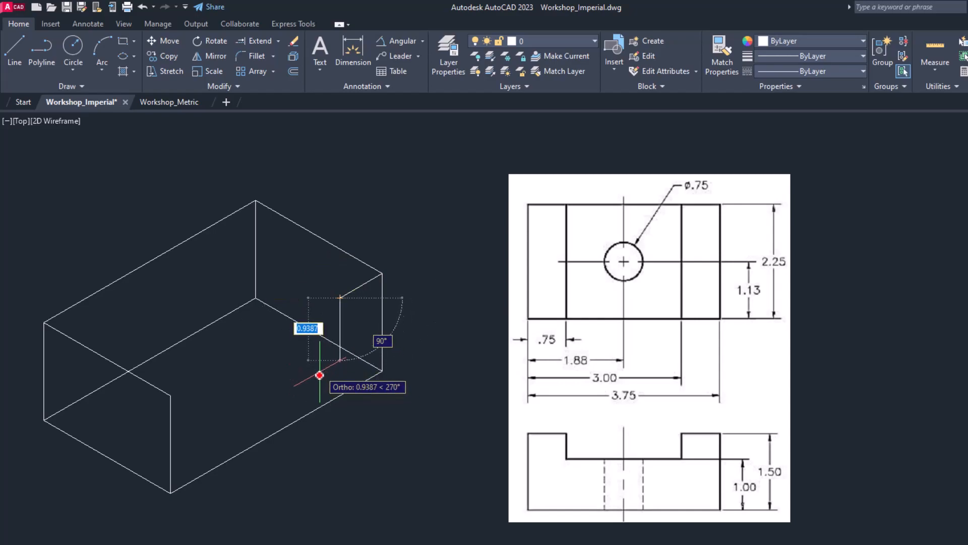
pyautogui.moveTo(319, 376)
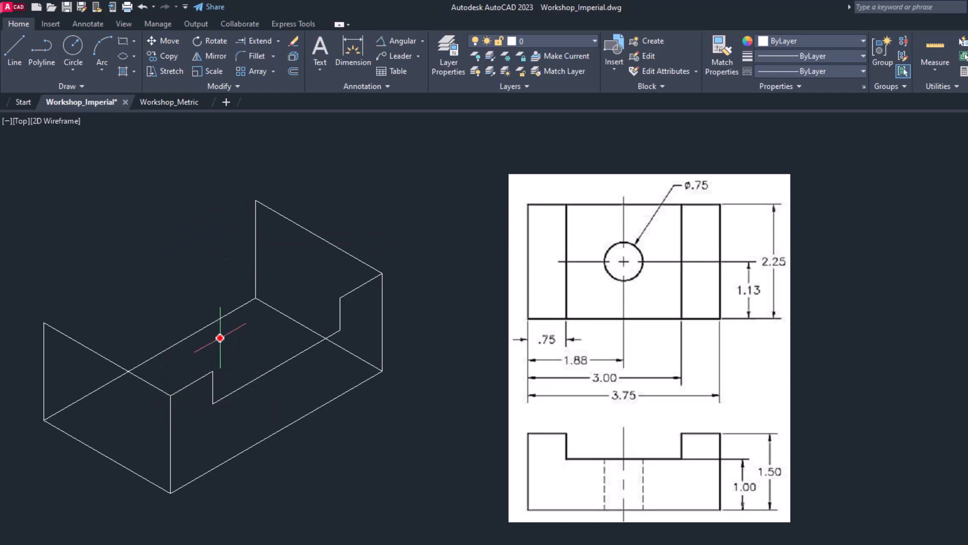
pyautogui.moveTo(234, 409)
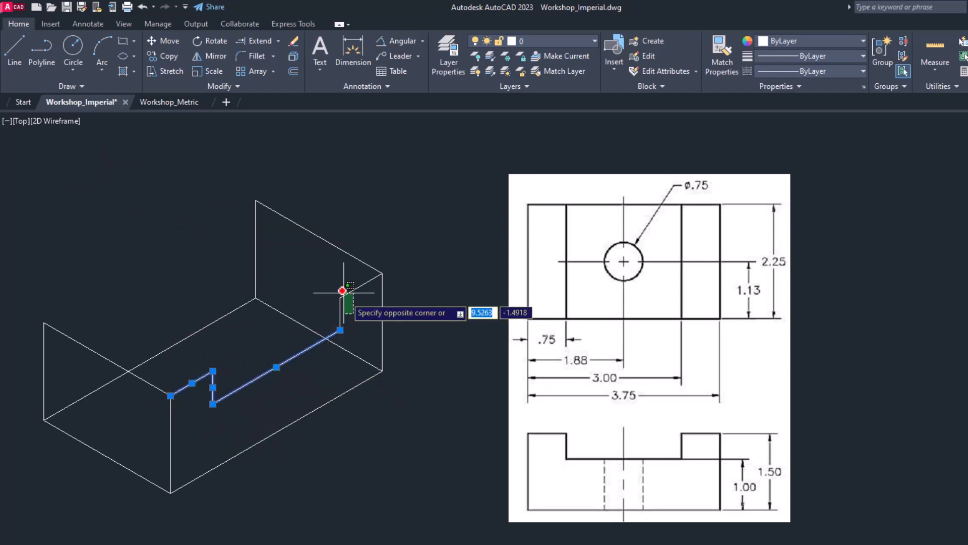
# Step: Copy the slot profile lines to the opposite edge of the block
pyautogui.write('Co')
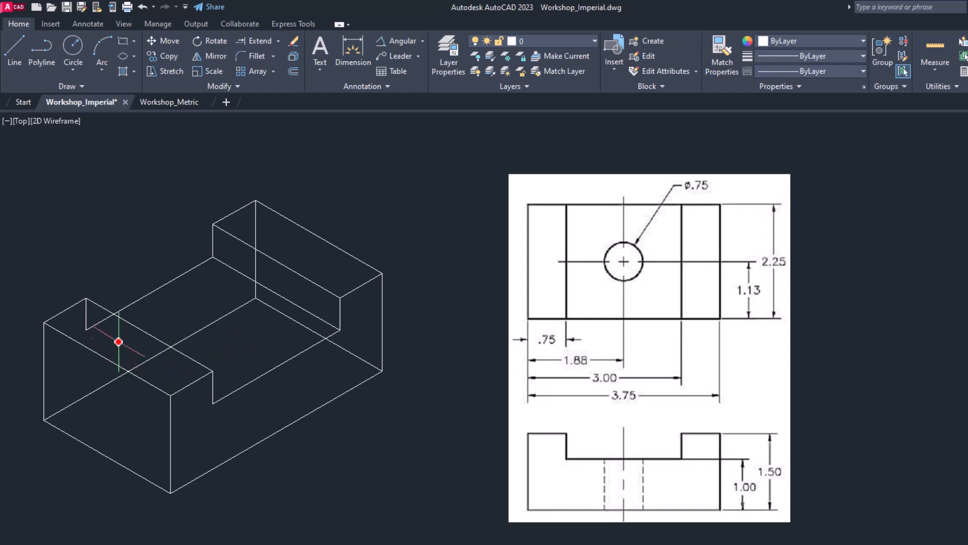
# Step: Trim the leftover box edges crossing the slot and behind the raised ends
pyautogui.write('tr')
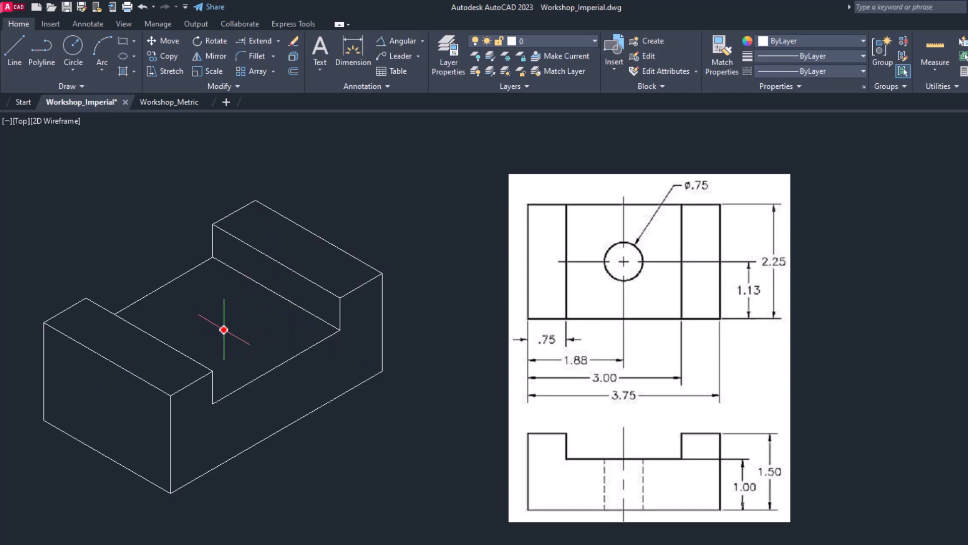
pyautogui.moveTo(235, 327)
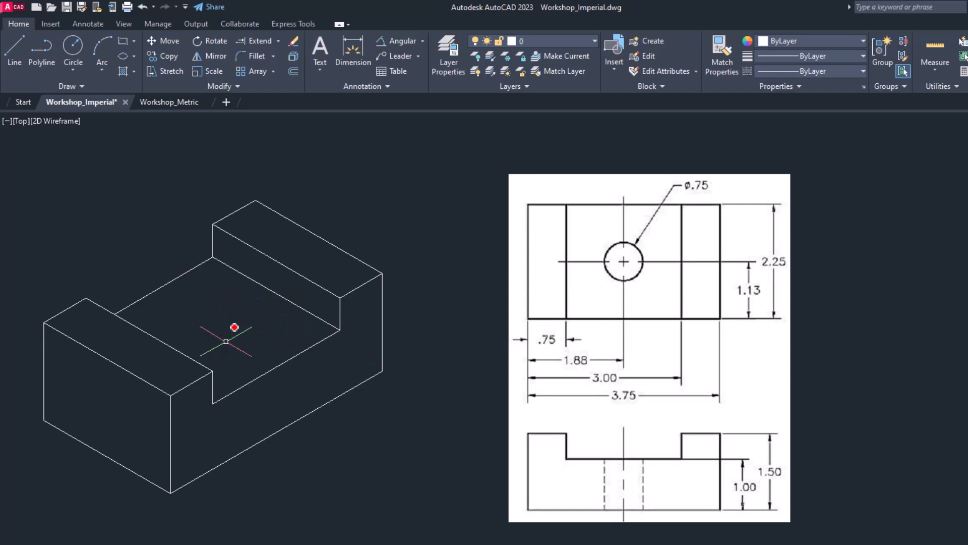
pyautogui.moveTo(223, 320)
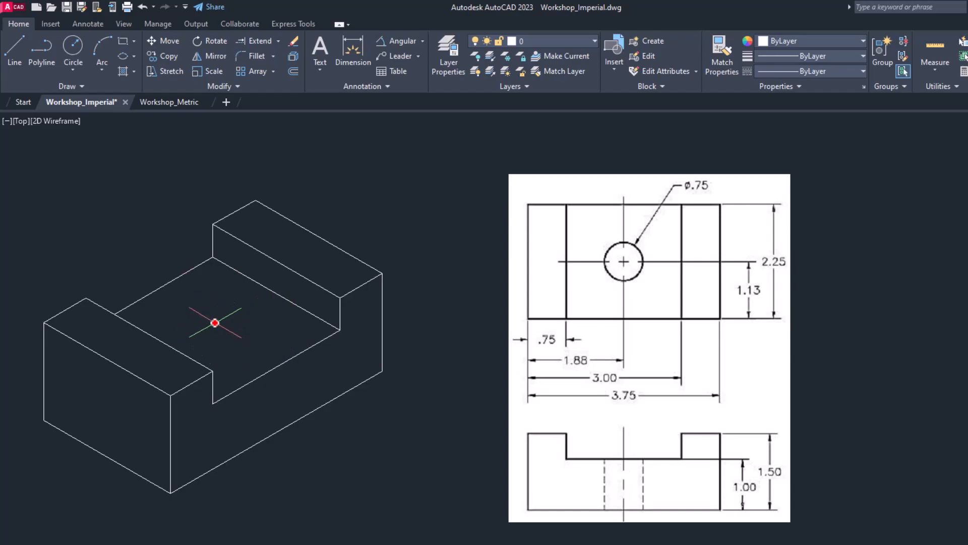
pyautogui.moveTo(225, 320)
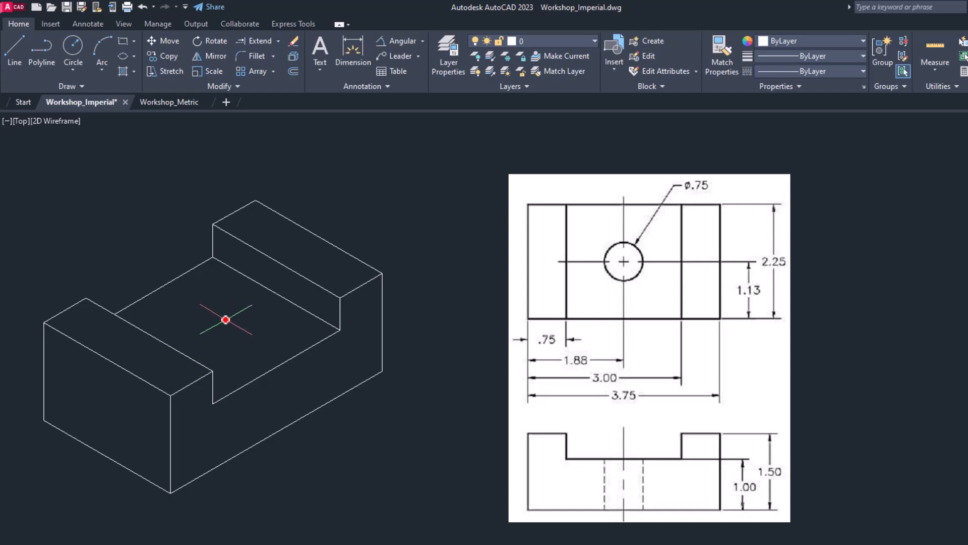
pyautogui.moveTo(170, 190)
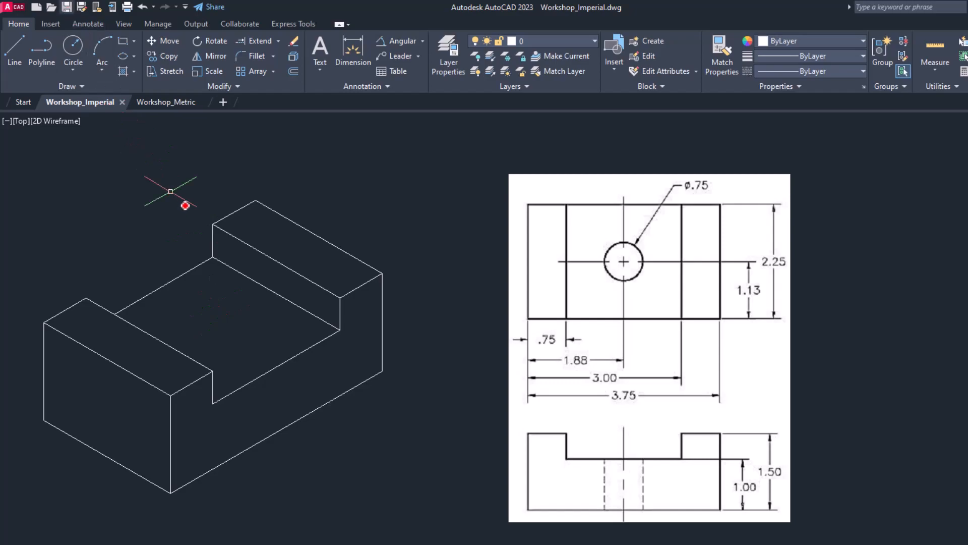
# Step: Start an ellipse with EL using the Isocircle option
pyautogui.click(132, 55)
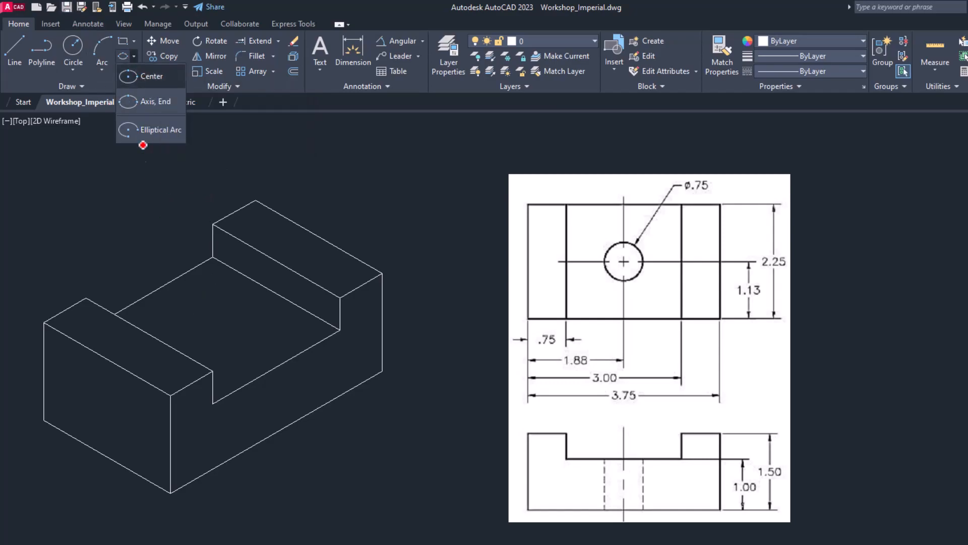
pyautogui.write('El')
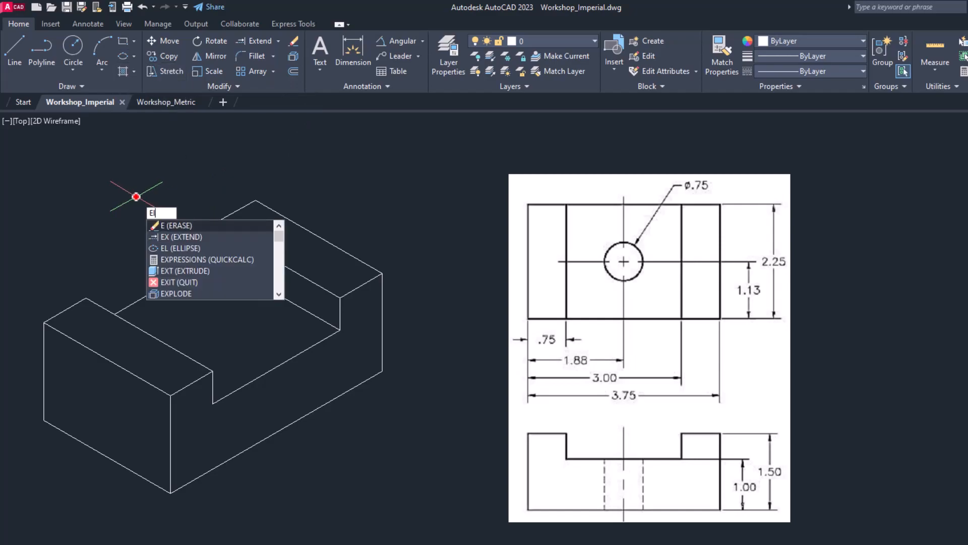
pyautogui.click(181, 248)
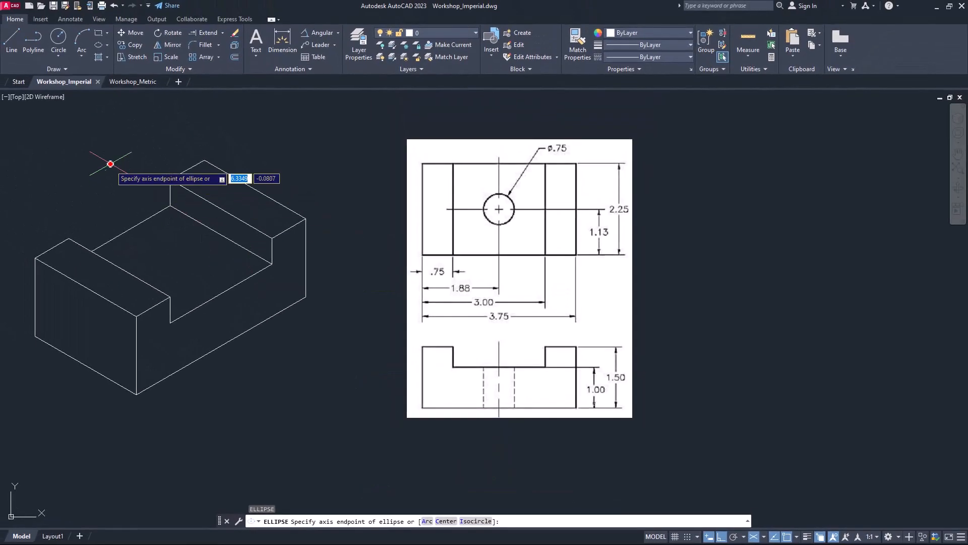
pyautogui.write('I')
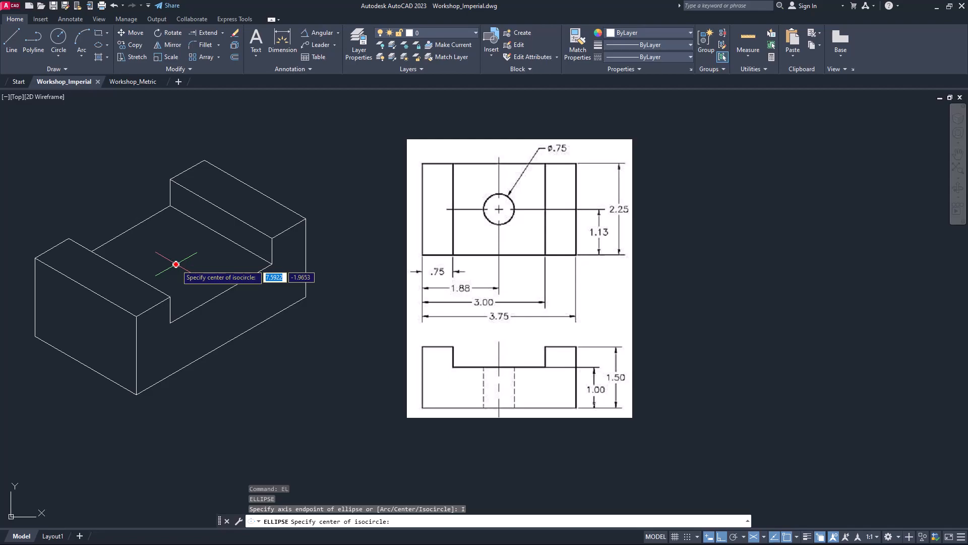
pyautogui.moveTo(235, 389)
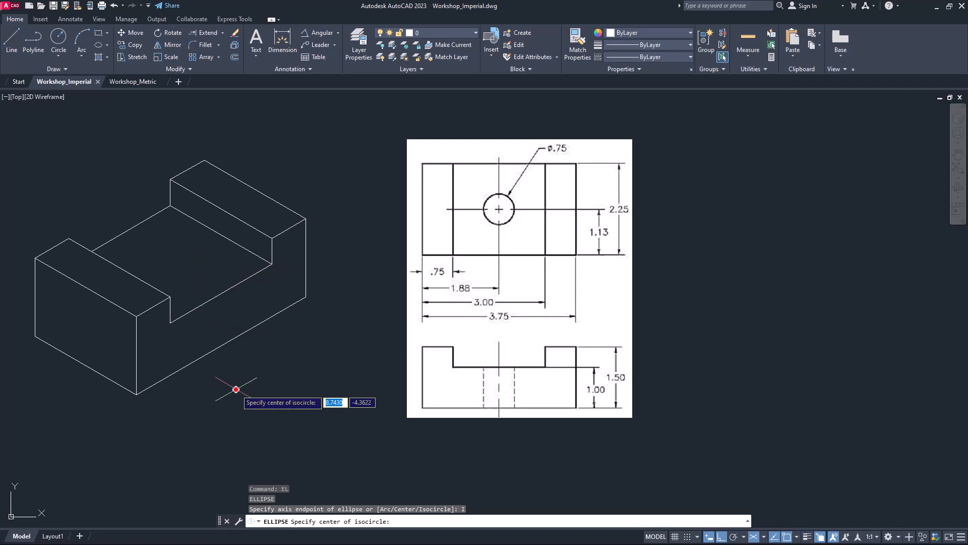
pyautogui.moveTo(135, 393)
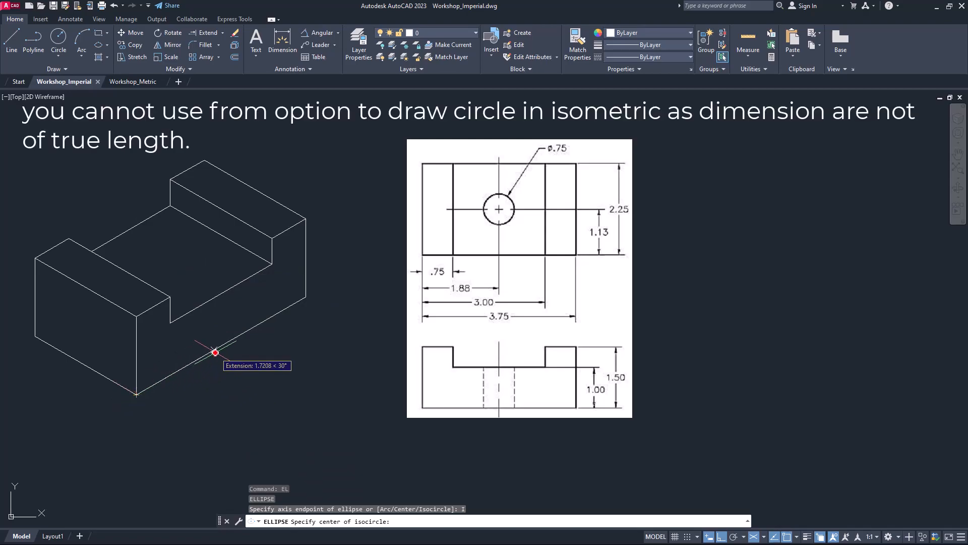
# Step: Place the hole's isocircle on the slot floor, tracked 1.8 from the bottom edge
pyautogui.write('1.8')
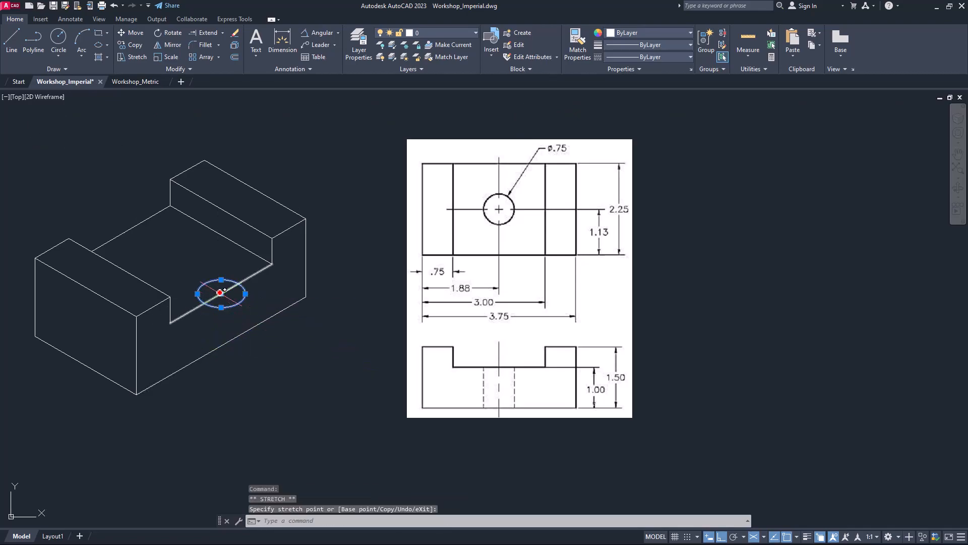
pyautogui.moveTo(86, 215)
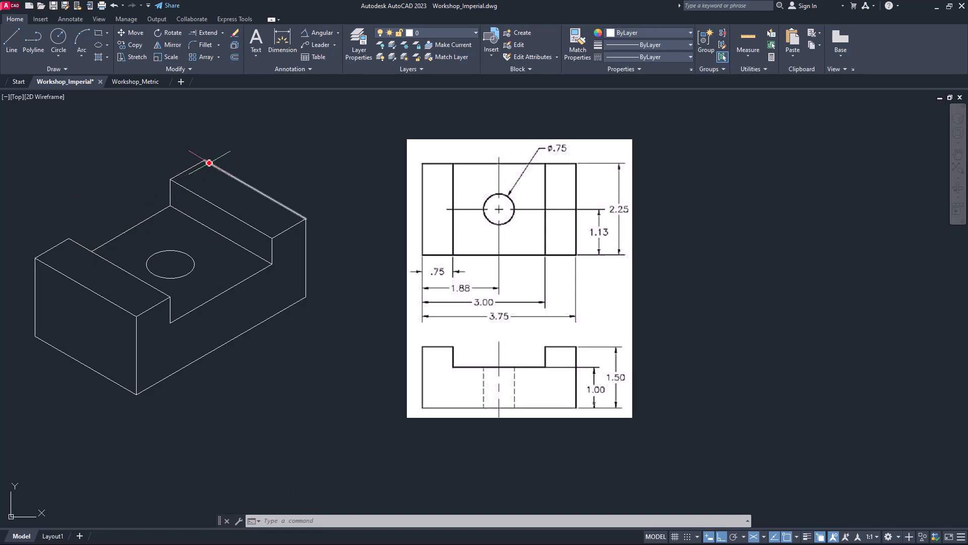
# Step: Stretch the isocircle's centre grip to the middle of the slot floor
pyautogui.click(302, 233)
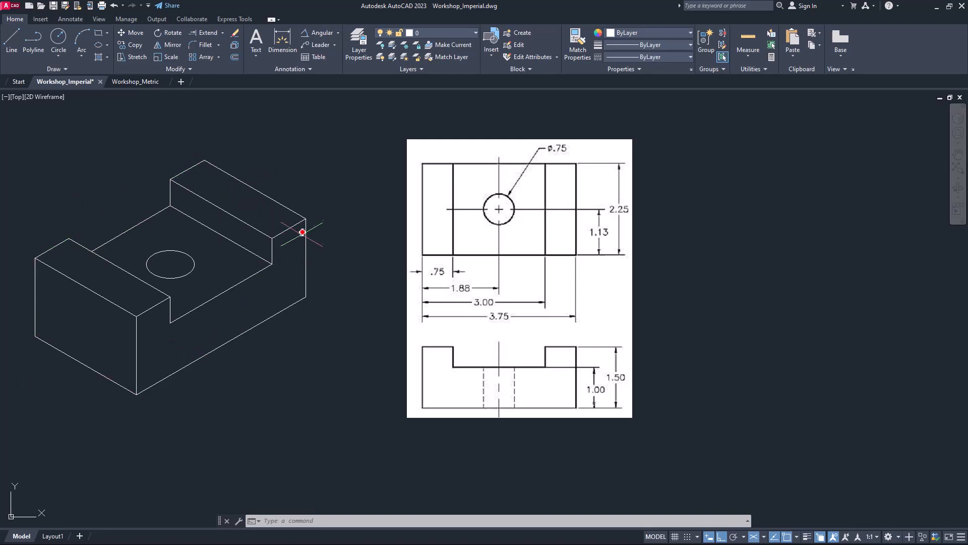